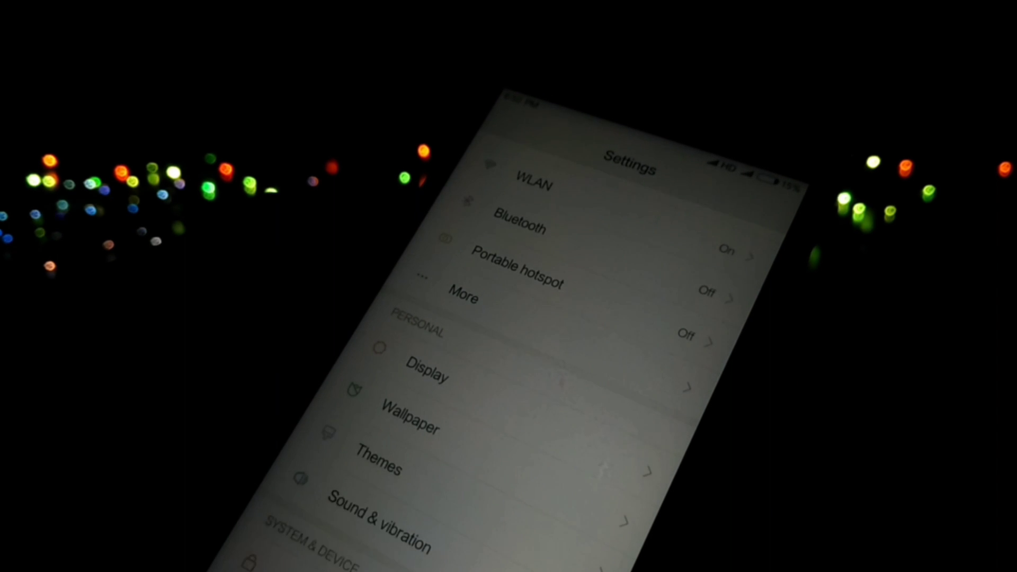
scroll(down, 3)
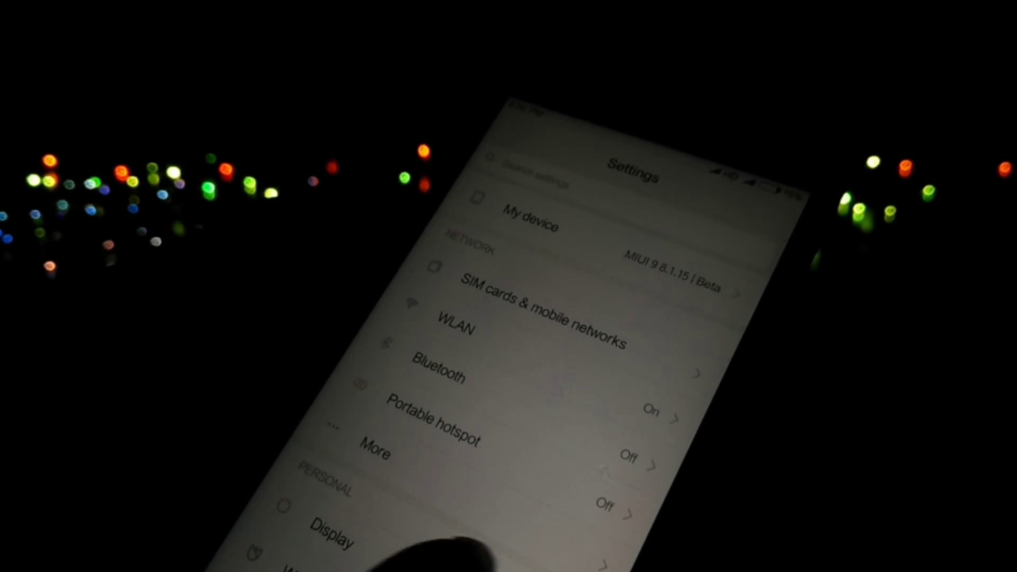